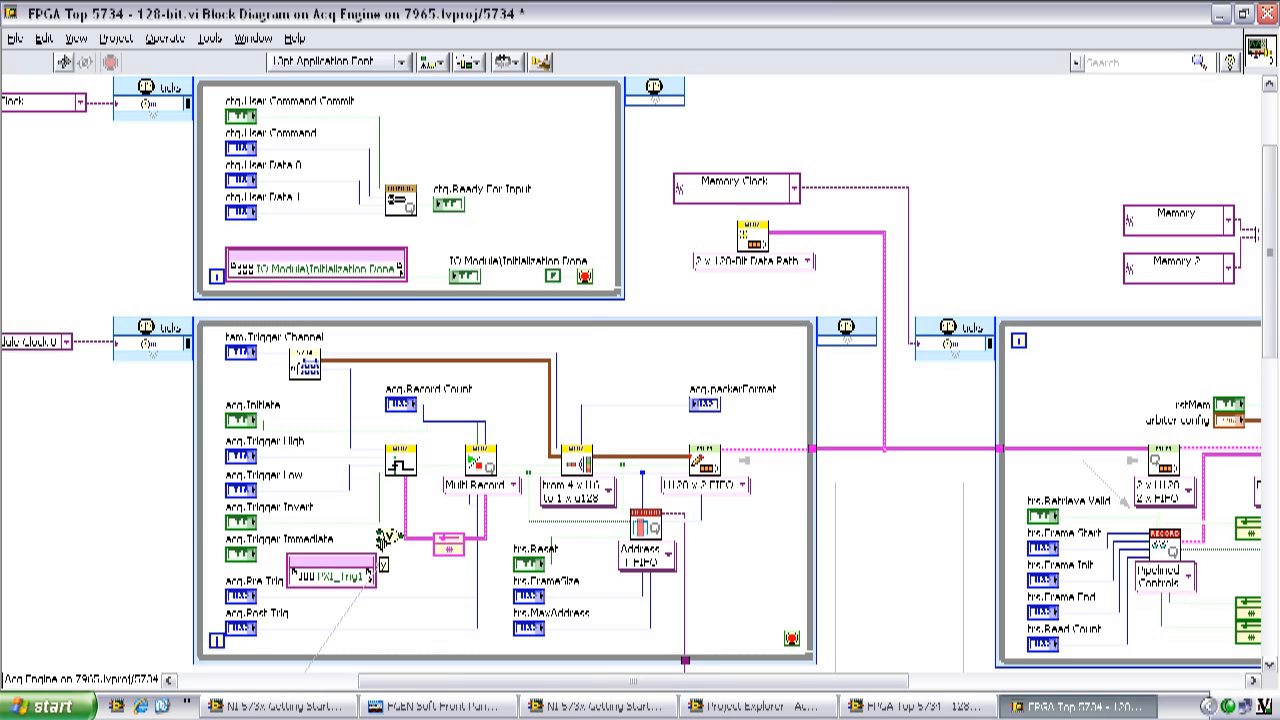
mouse_move(384, 540)
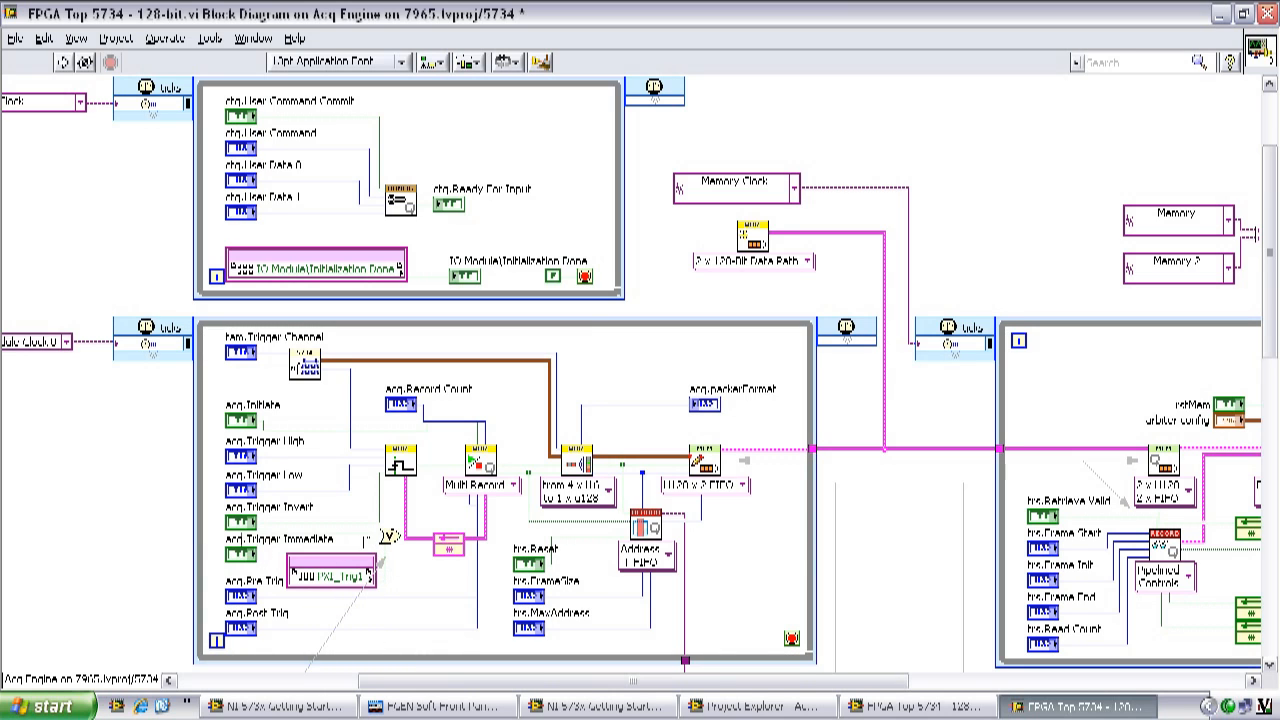
mouse_move(396, 470)
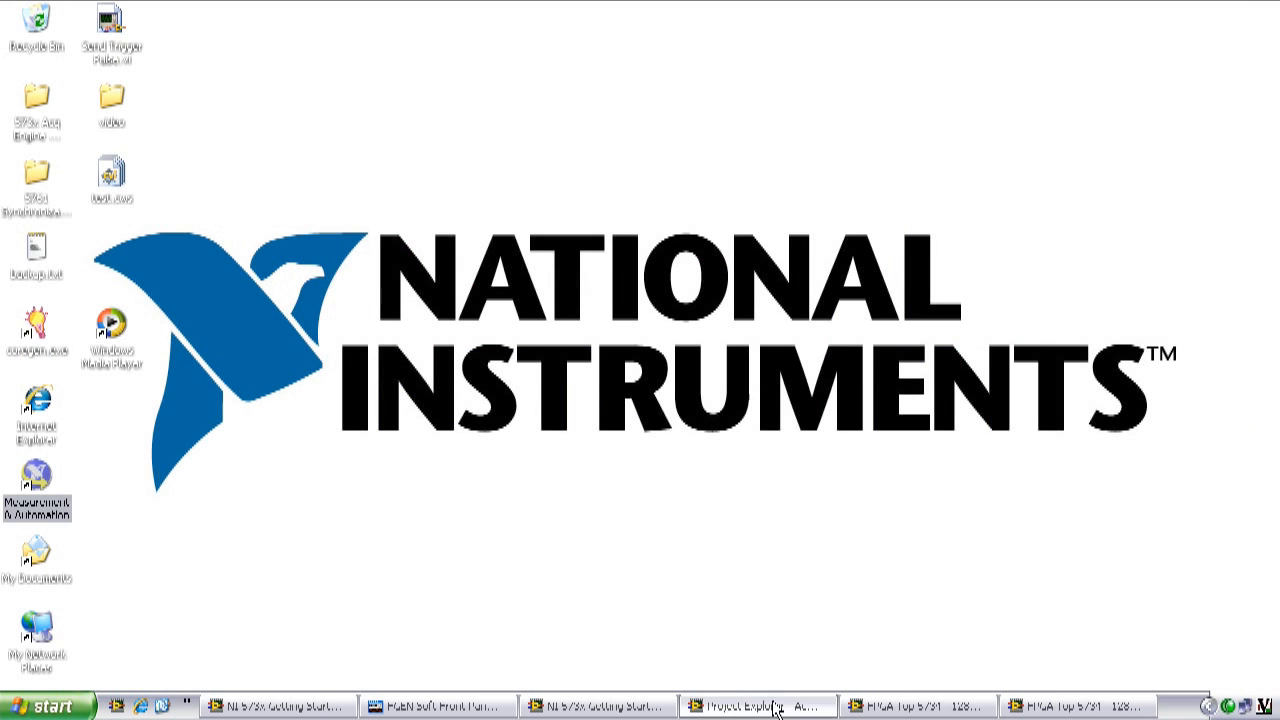
Step: Show the Acq Engine Project Explorer and expand the 5734 FPGA target's Build Specifications to reveal FPGA Top
click(756, 702)
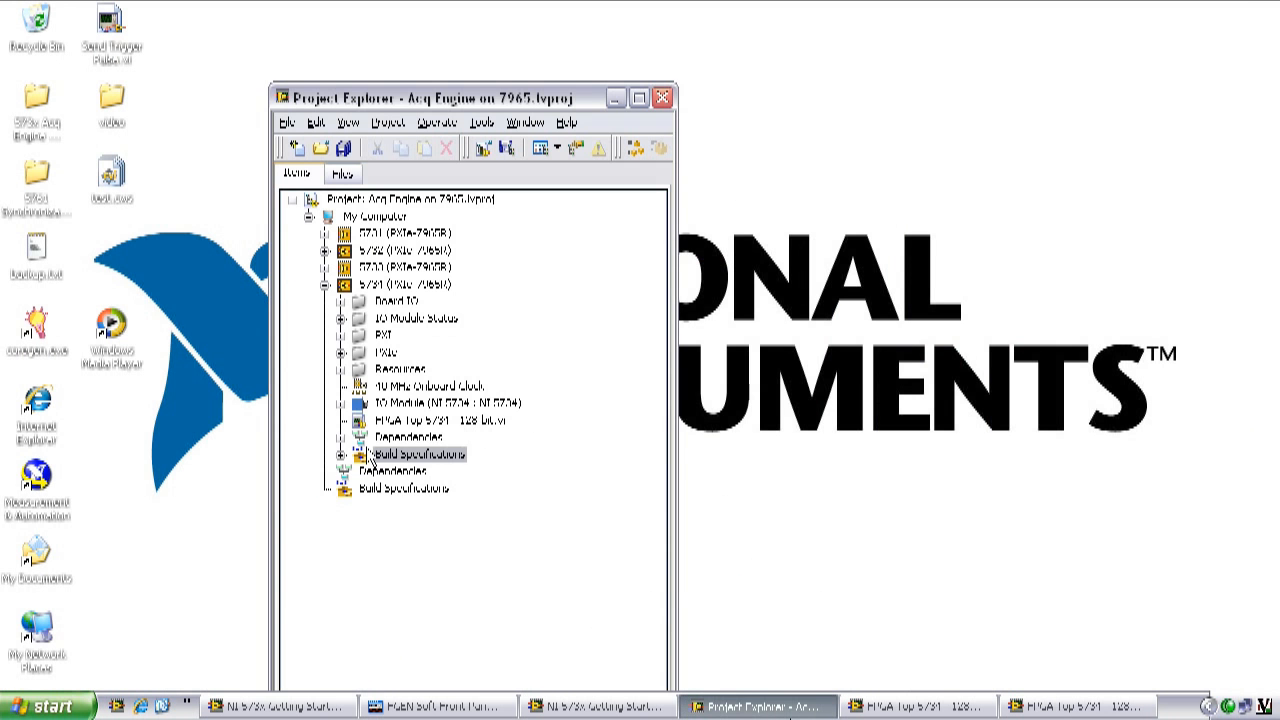
click(340, 454)
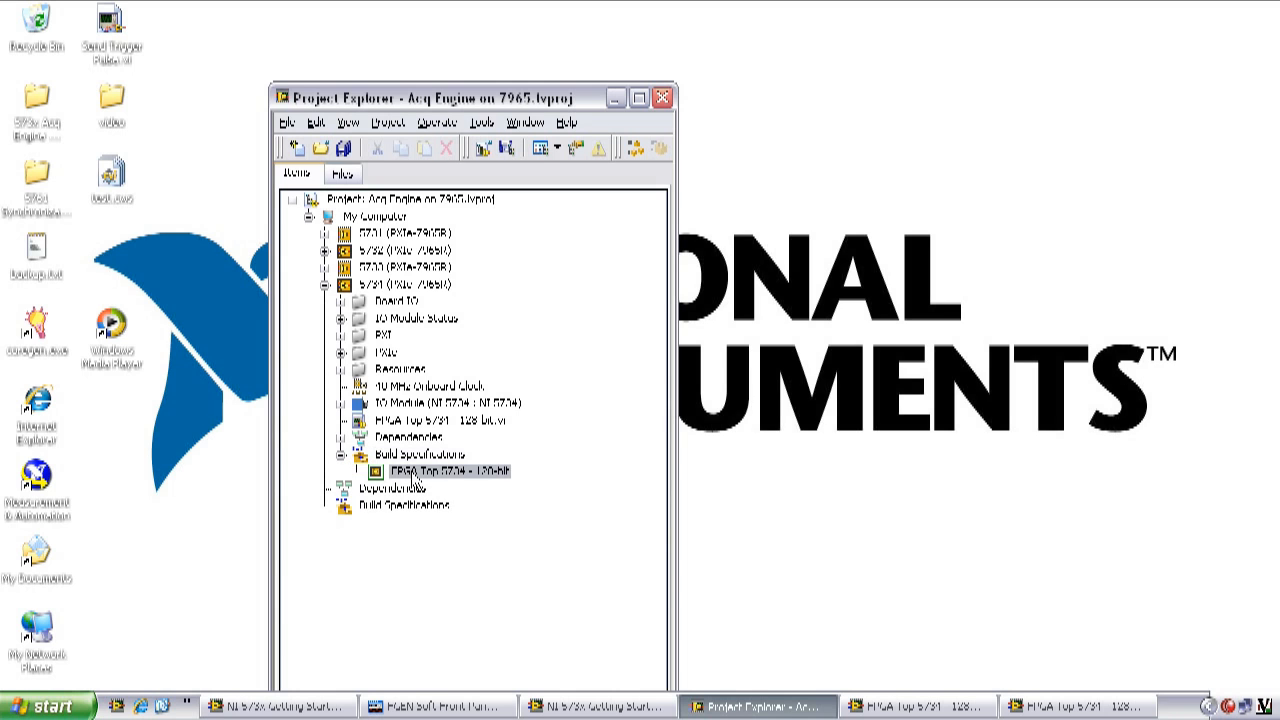
mouse_move(436, 488)
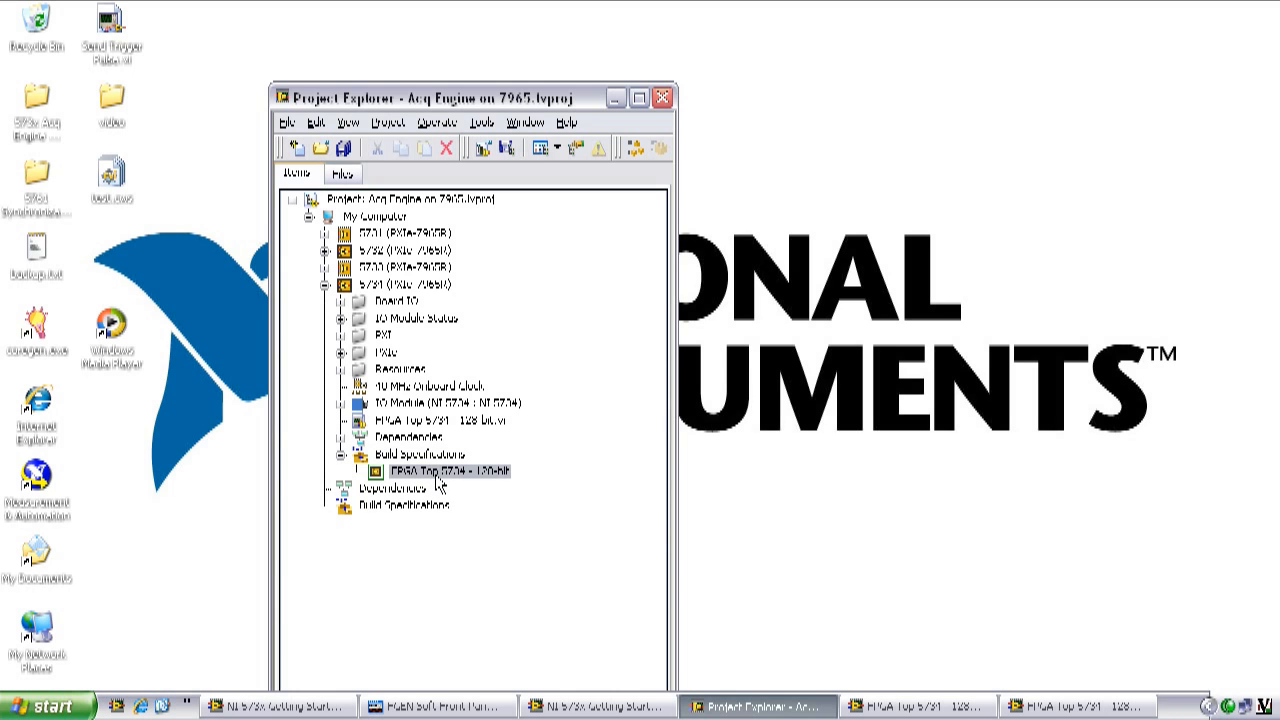